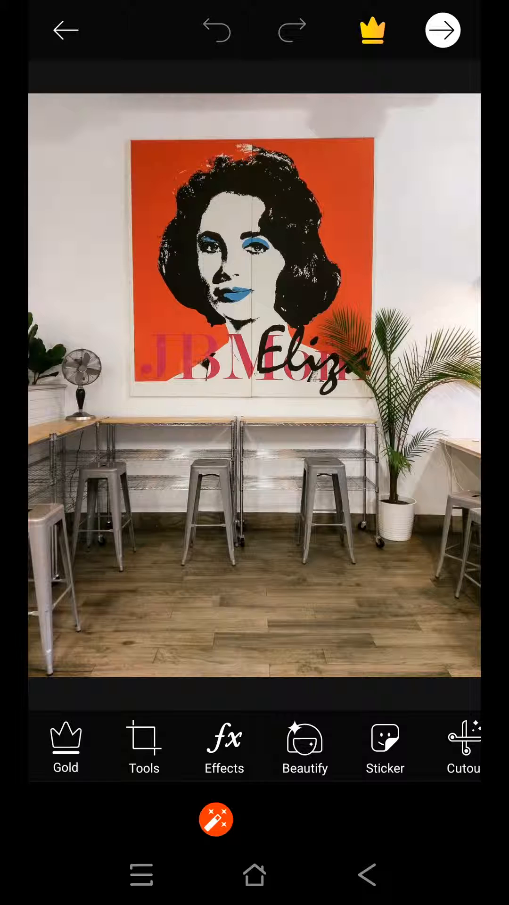
# Bring up the editing tools list over the cafe photo.
pyautogui.click(144, 747)
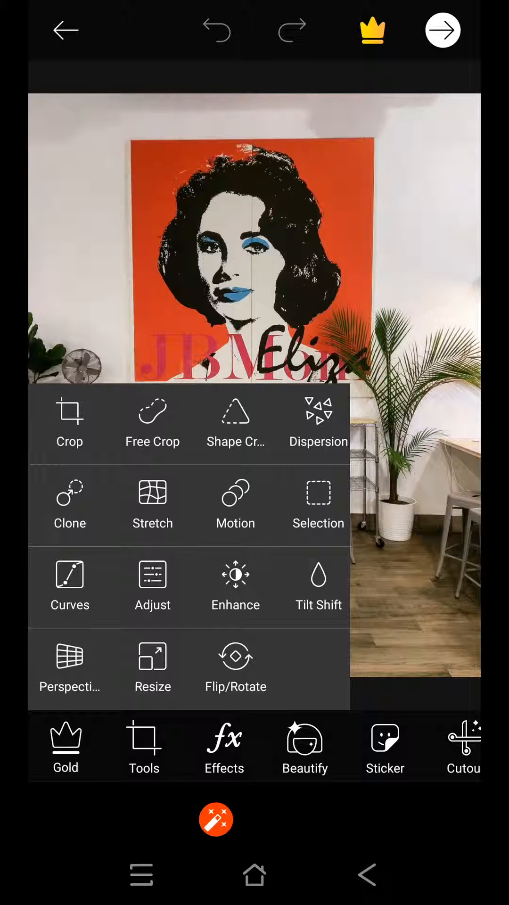
# Choose Resize to show the 1511 × 1950 pixel image size.
pyautogui.click(152, 667)
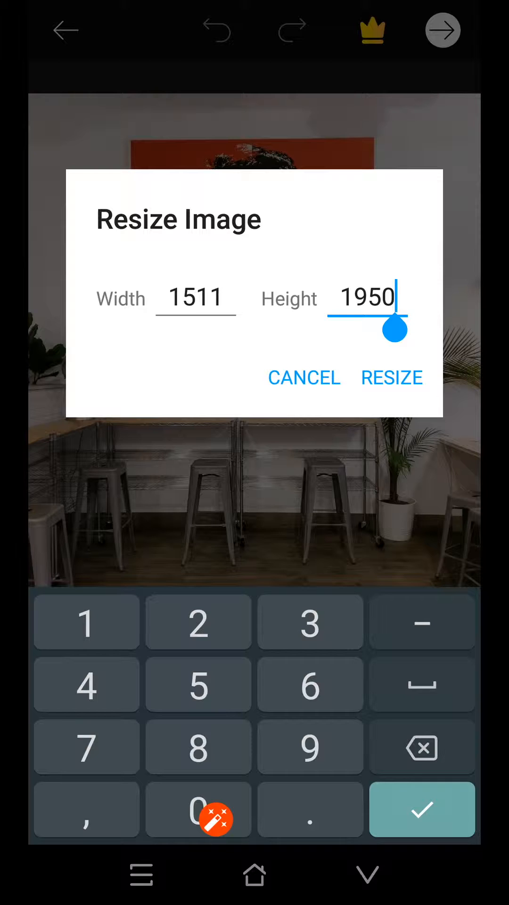
# Set the width to 2549 so height becomes 3290, and apply the resize.
pyautogui.click(422, 746)
pyautogui.write('3335')
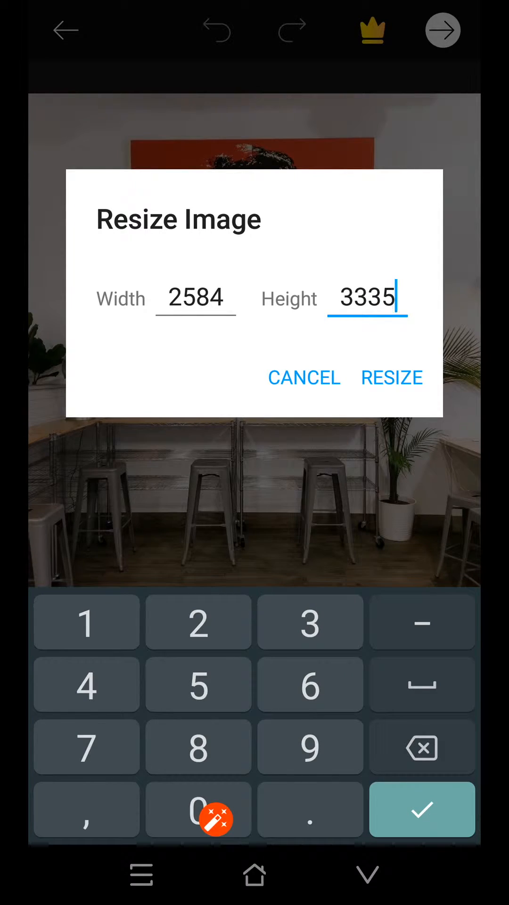
pyautogui.click(392, 378)
pyautogui.write('3290')
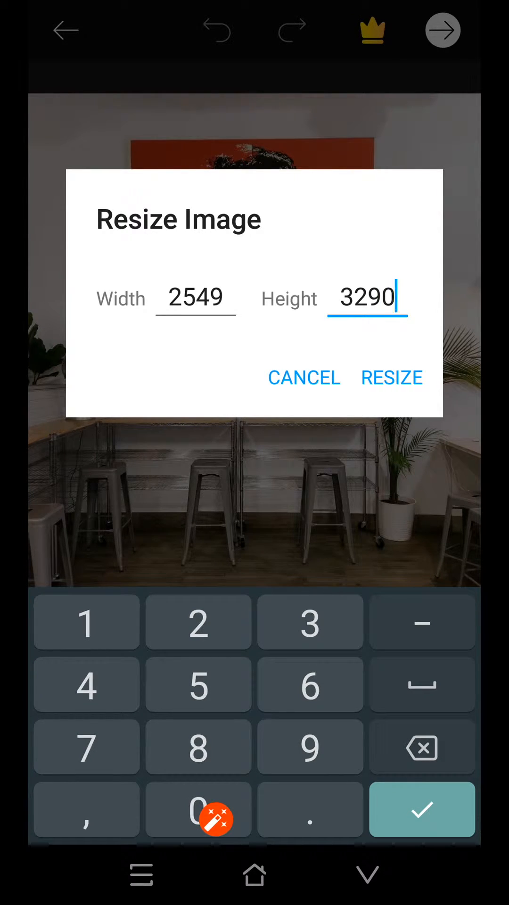
pyautogui.click(392, 377)
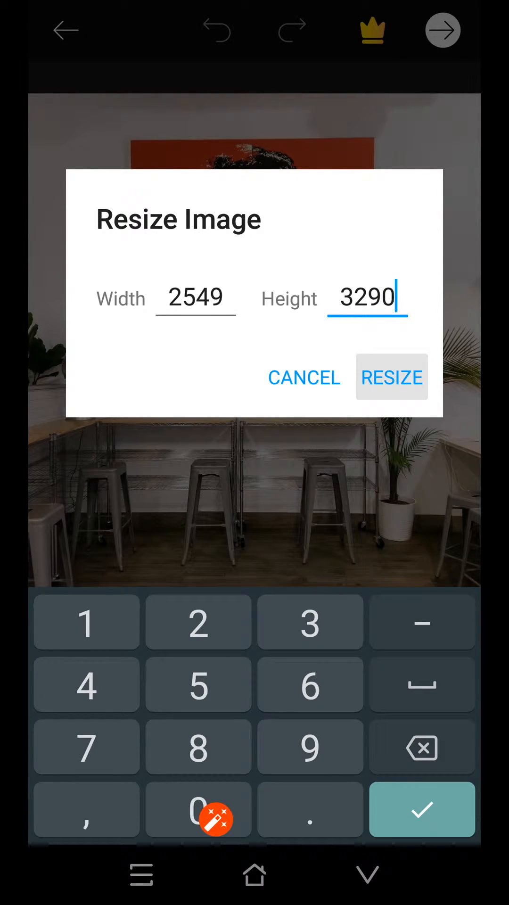